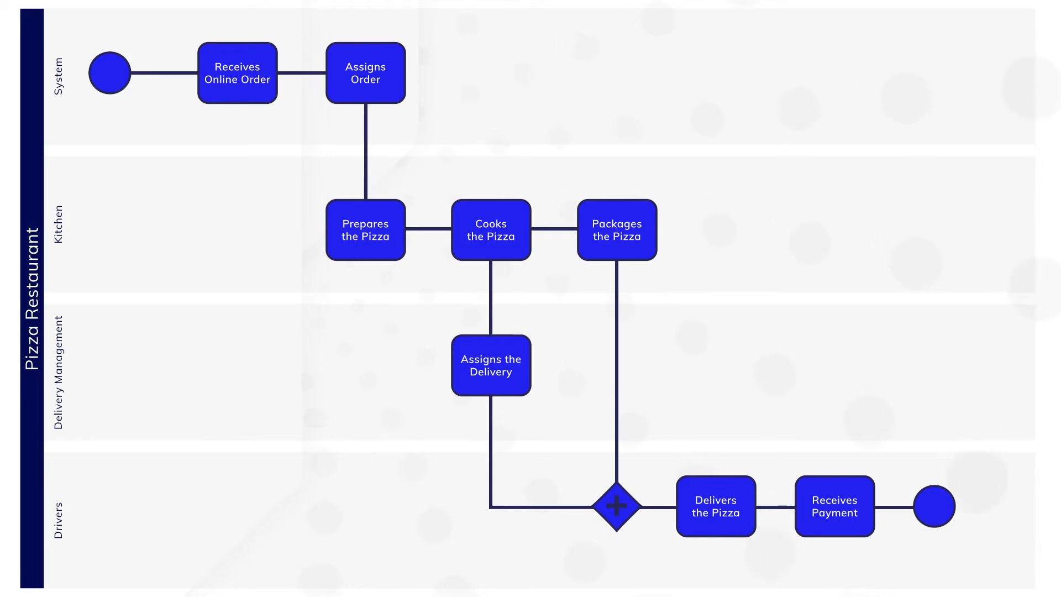
left_click(237, 73)
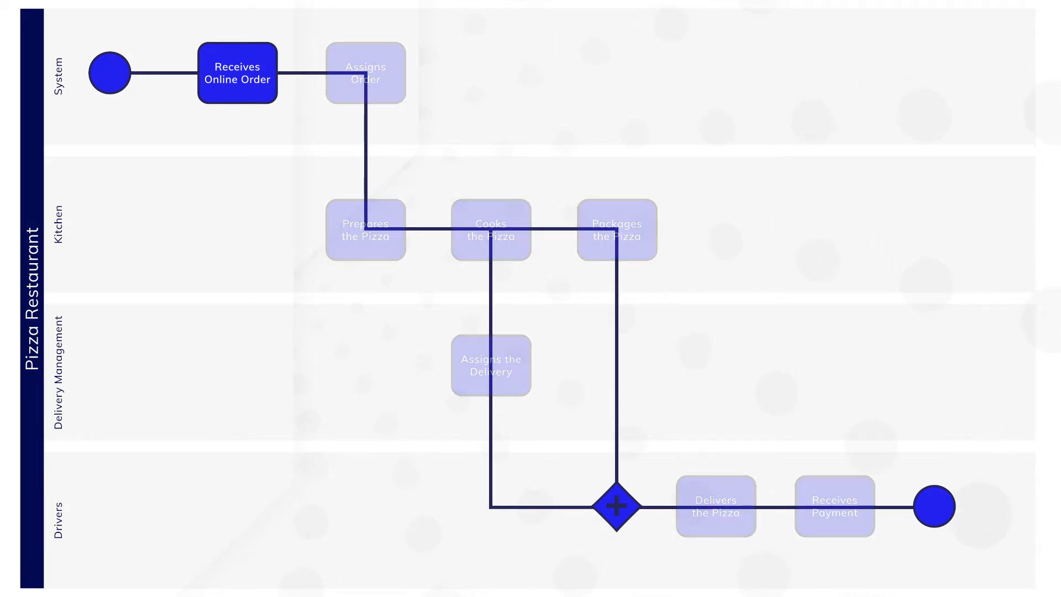
left_click(366, 73)
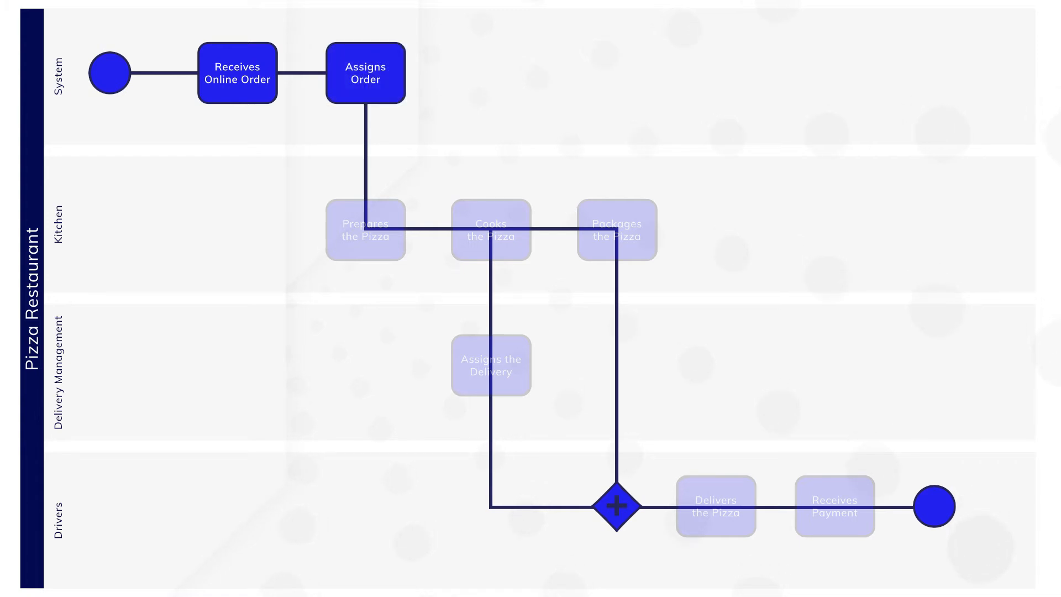